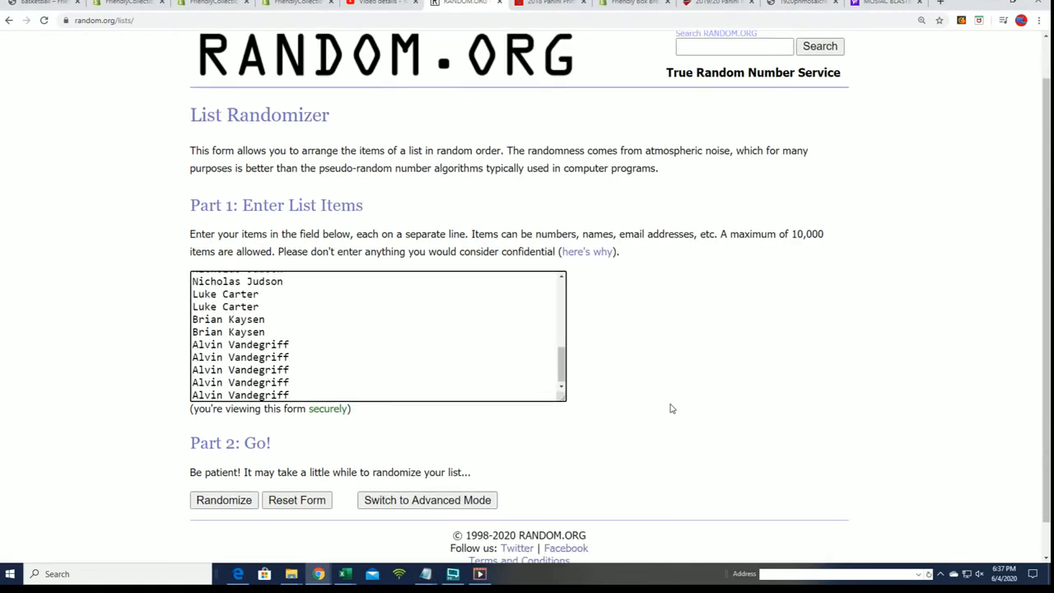
Shuffle the 30 owner names five times on RANDOM.ORG and copy the final order.
click(224, 500)
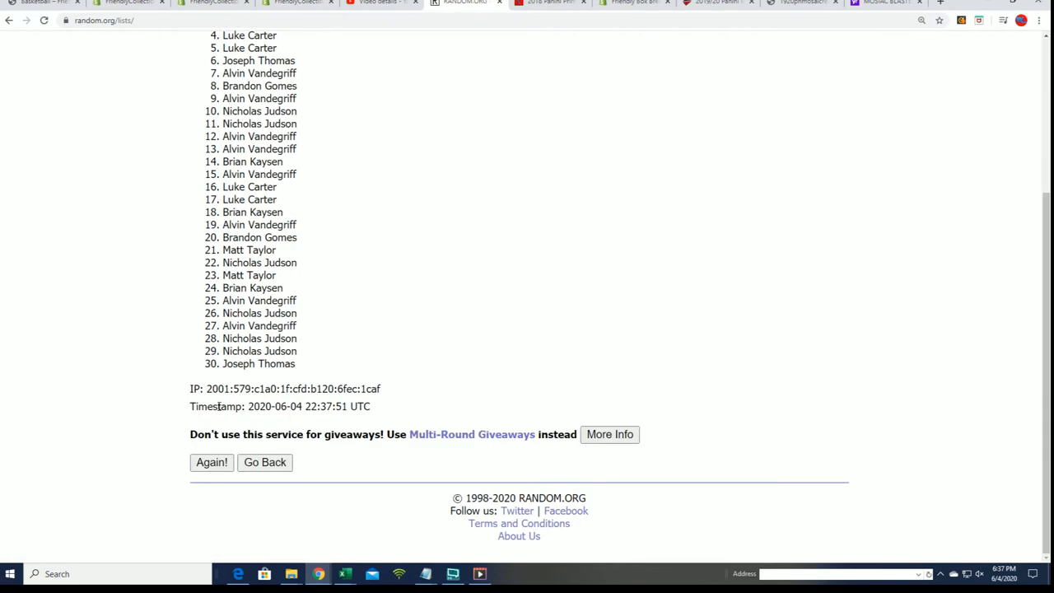
click(212, 462)
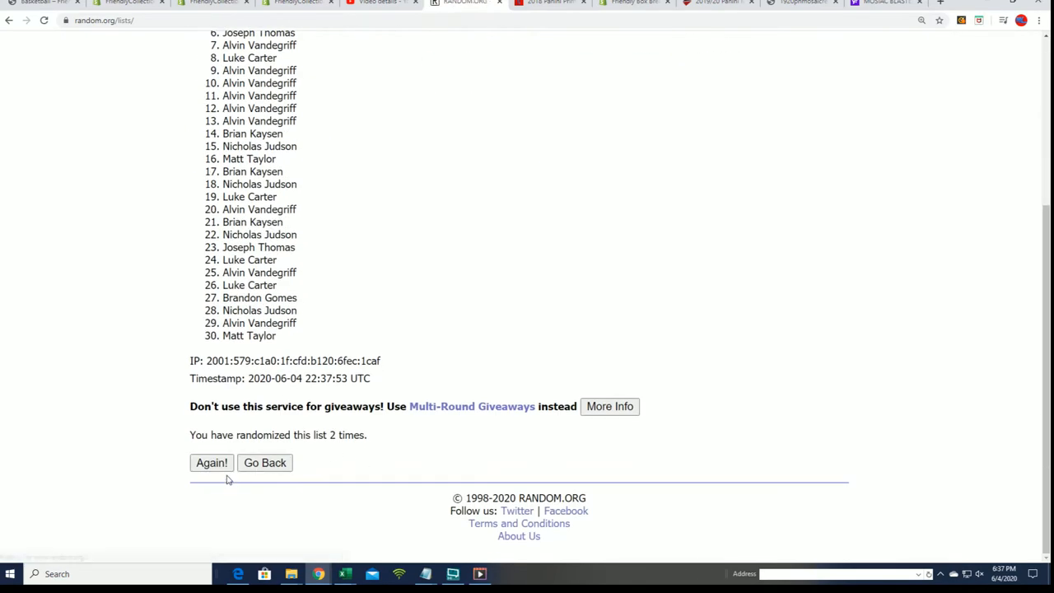
click(211, 462)
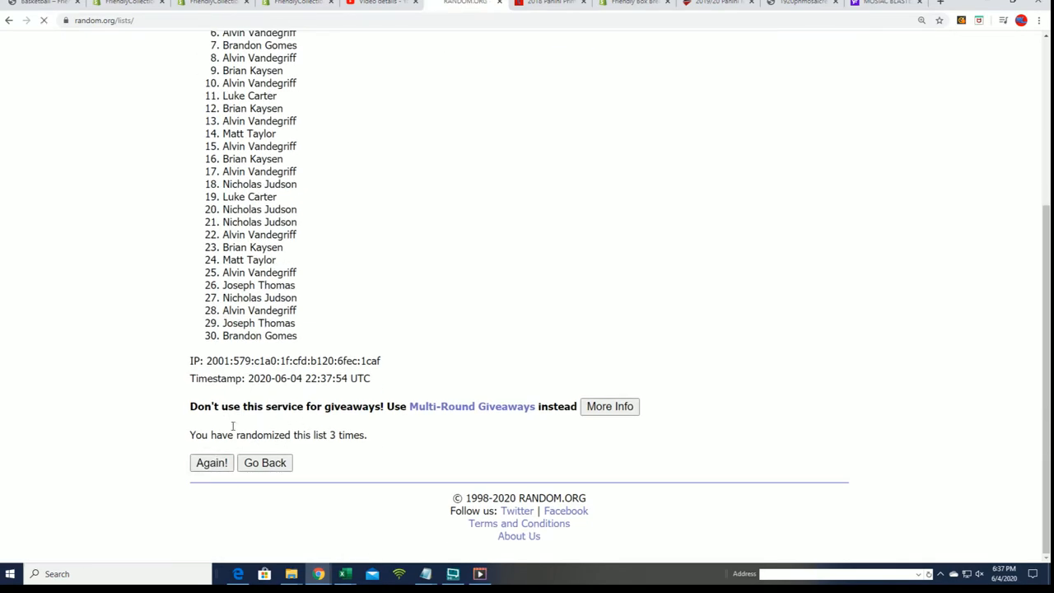
click(211, 462)
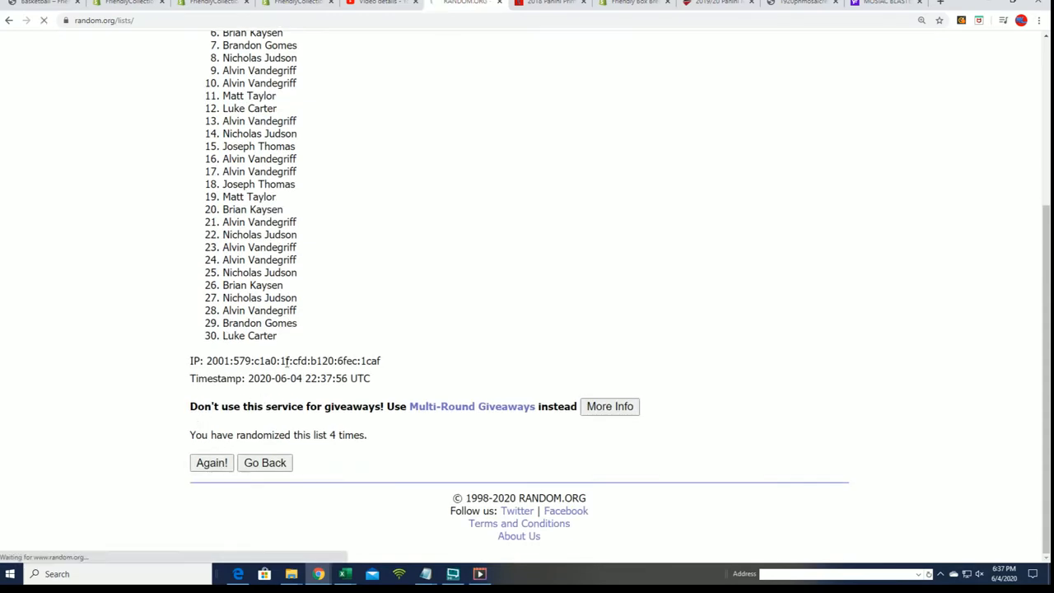
click(211, 462)
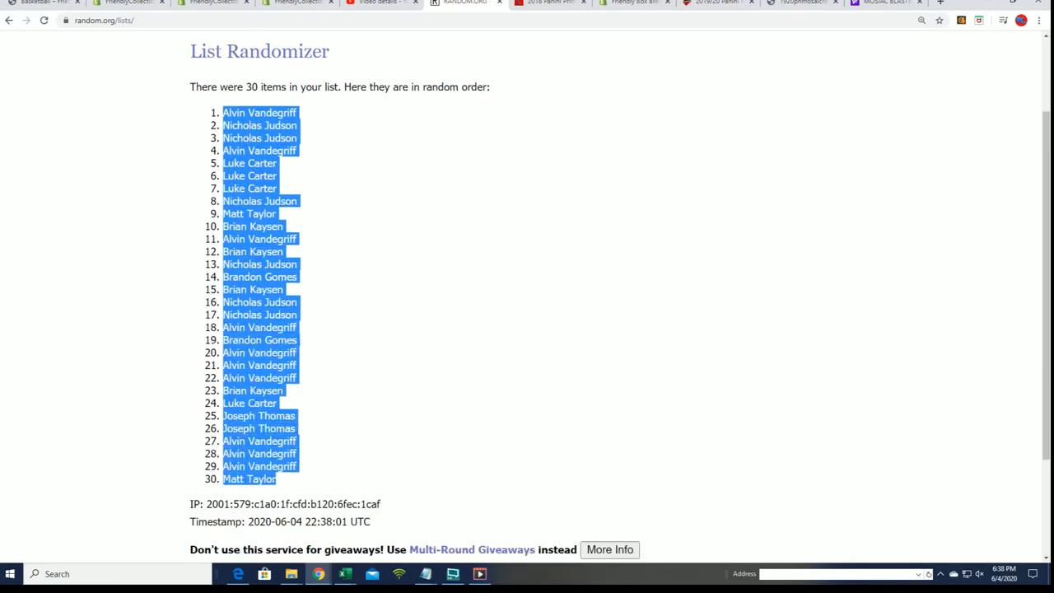
click(344, 574)
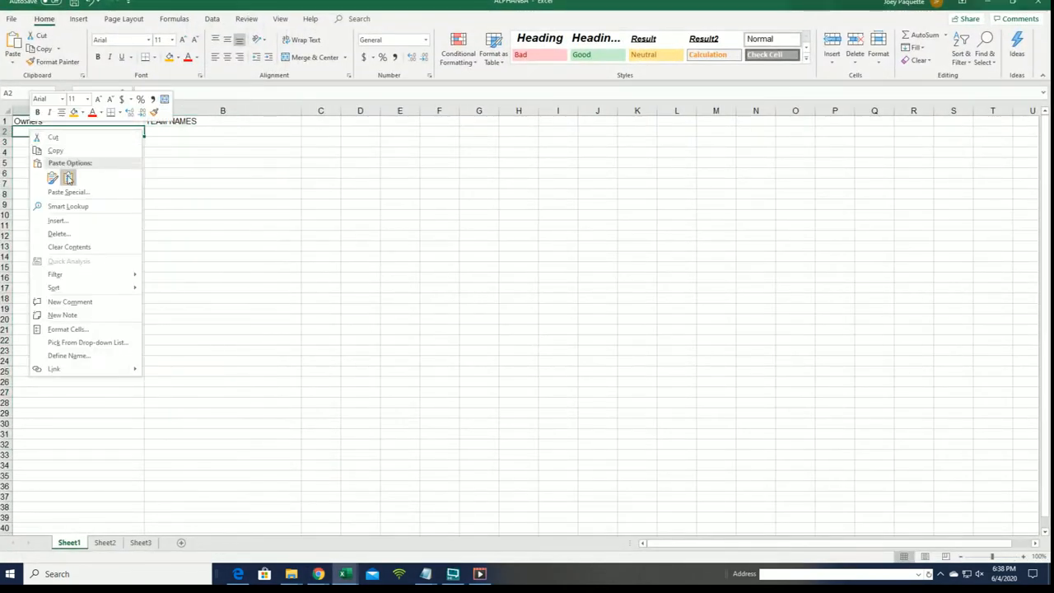
Paste the shuffled owner names as text into A2:A31 and autofit column A.
click(69, 192)
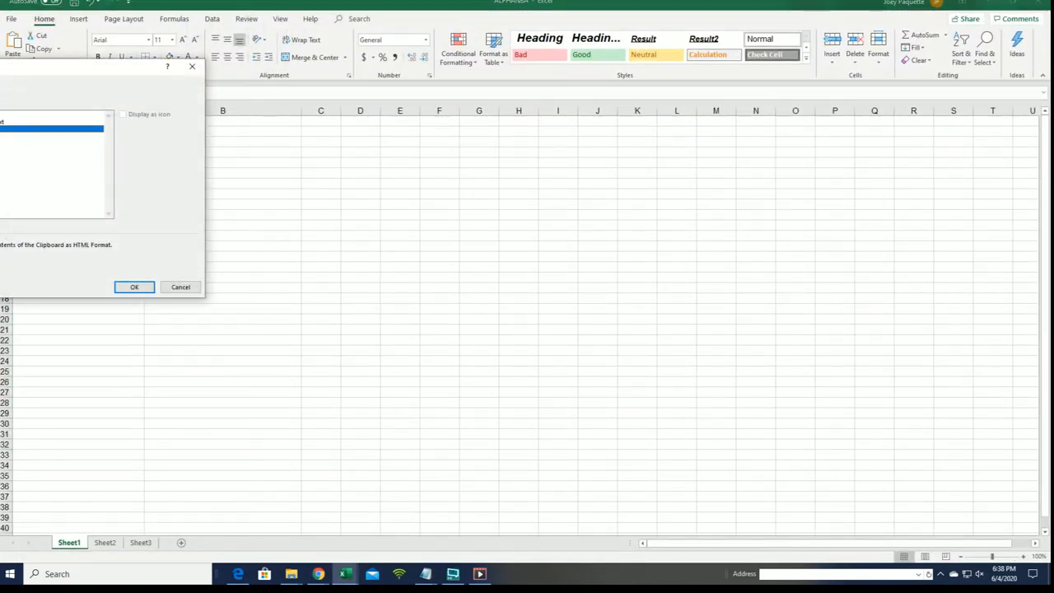
click(134, 287)
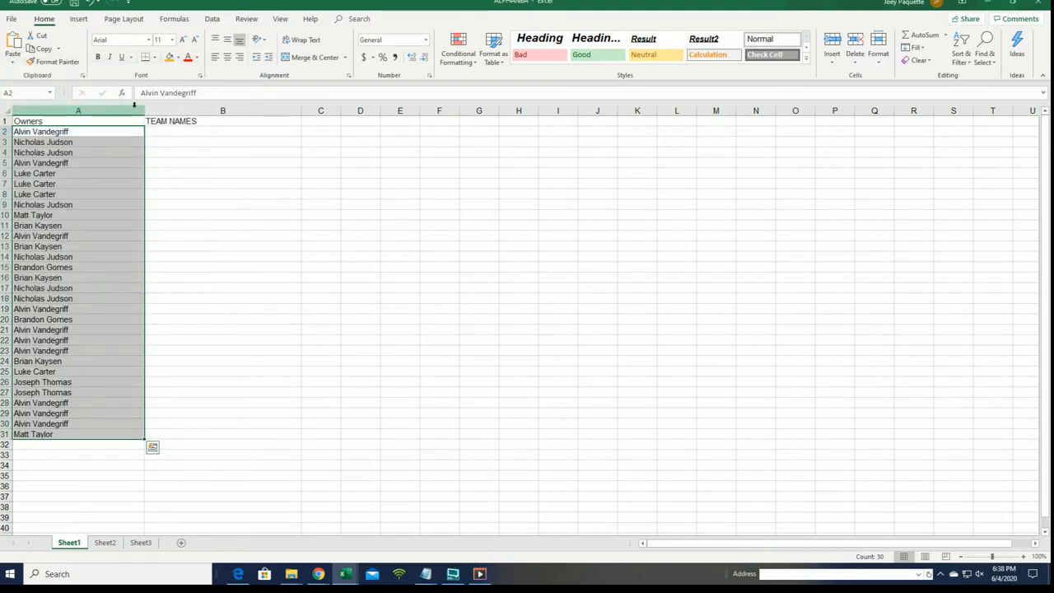
click(46, 121)
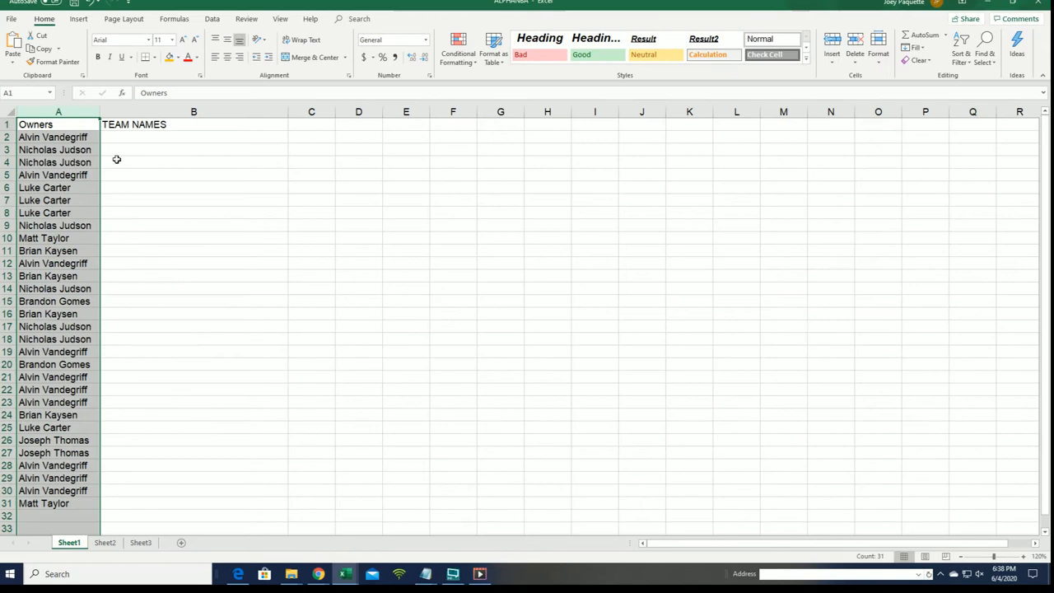
click(194, 136)
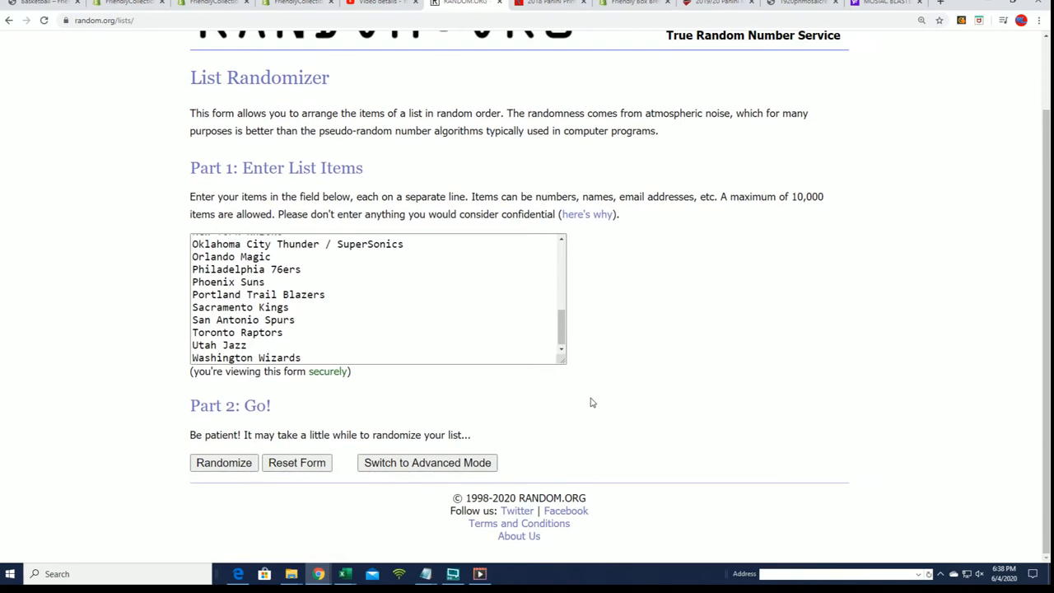
Shuffle the NBA team names list seven times on RANDOM.ORG.
click(223, 462)
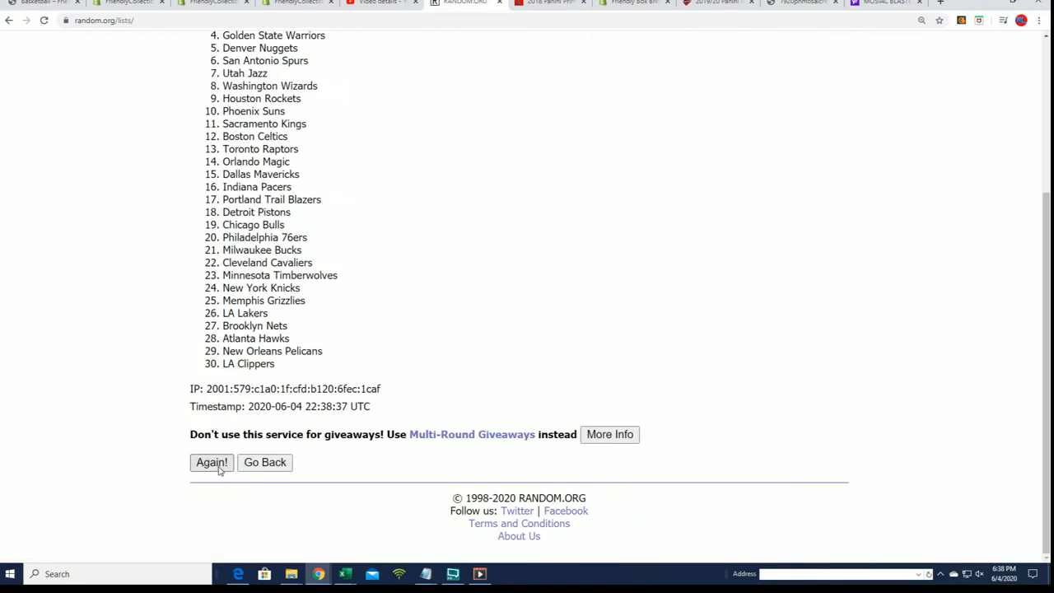
click(212, 462)
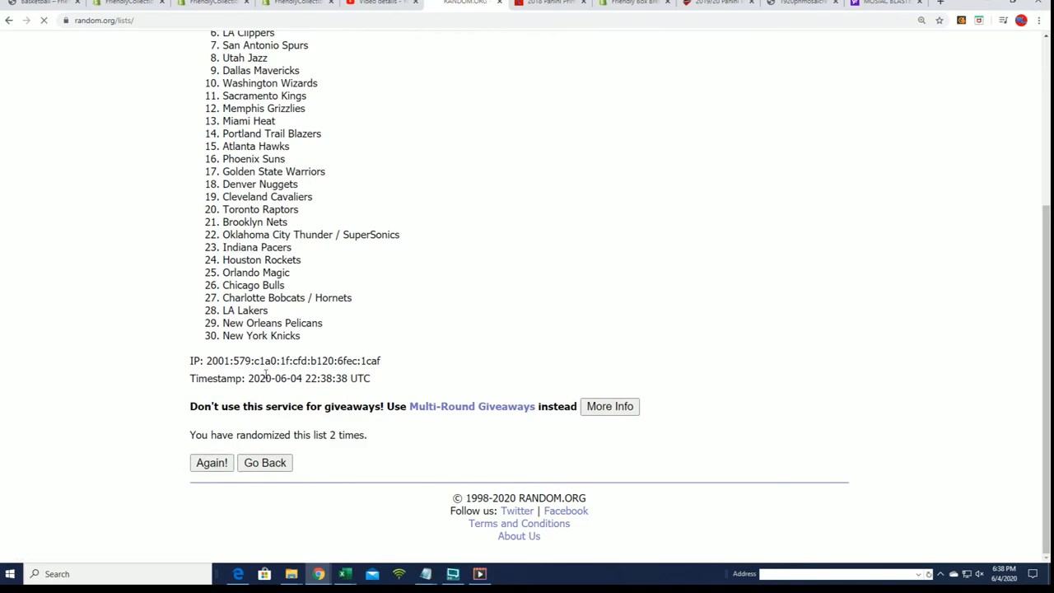
click(212, 462)
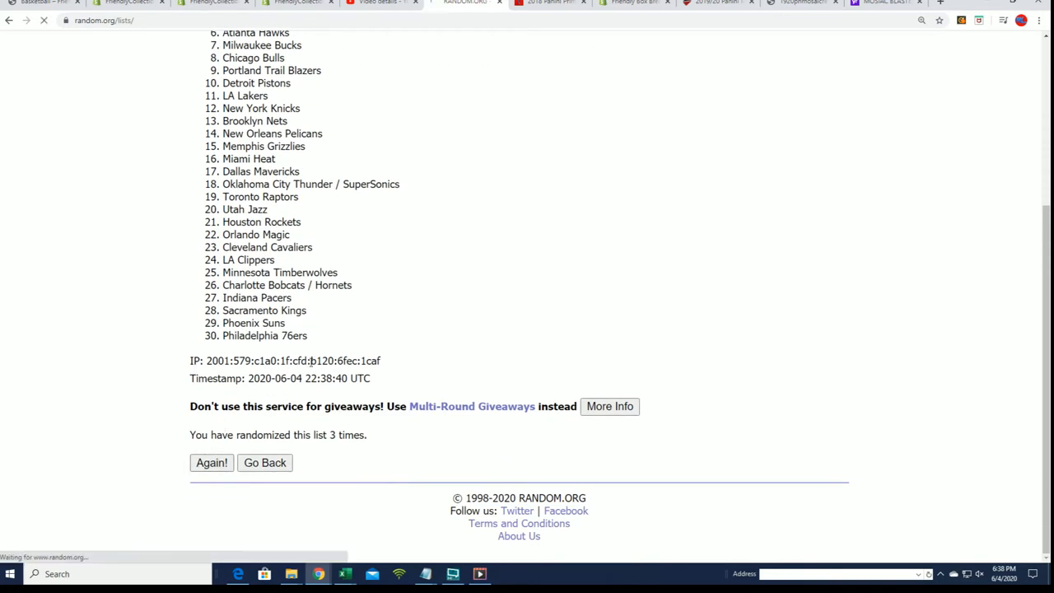
click(212, 461)
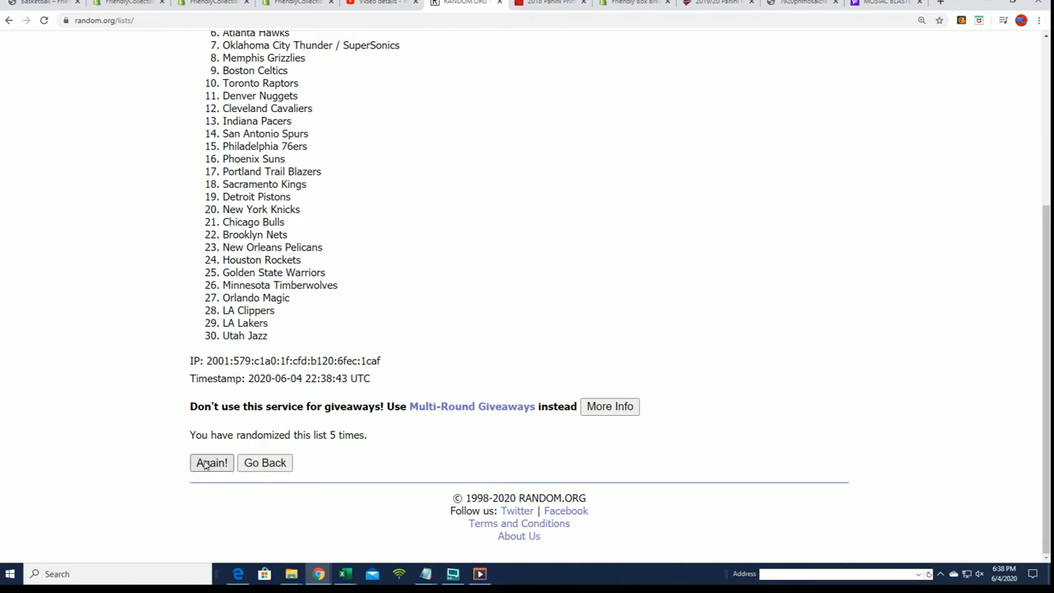
click(212, 462)
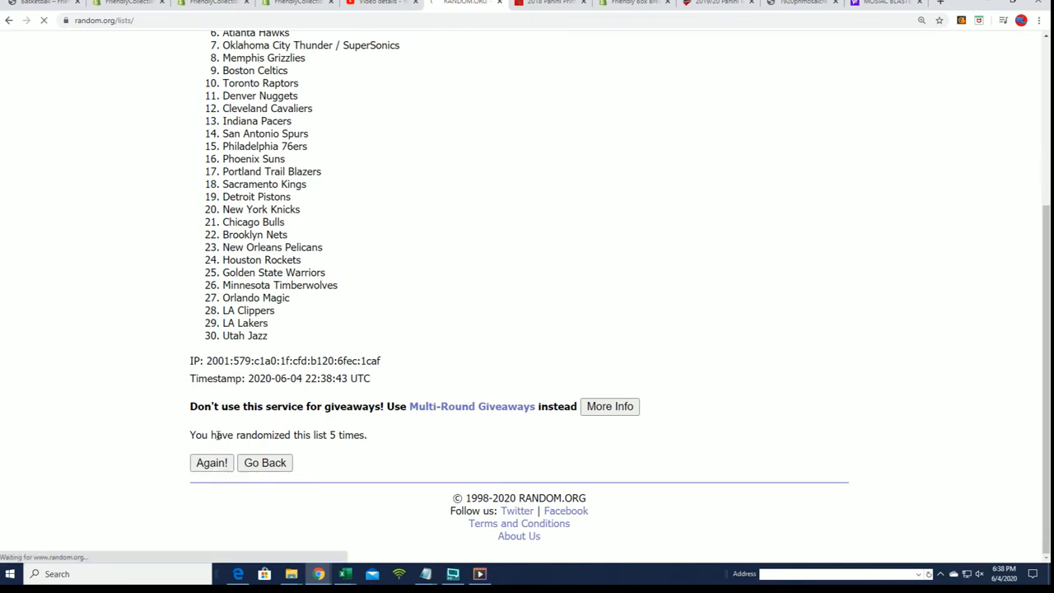
click(212, 462)
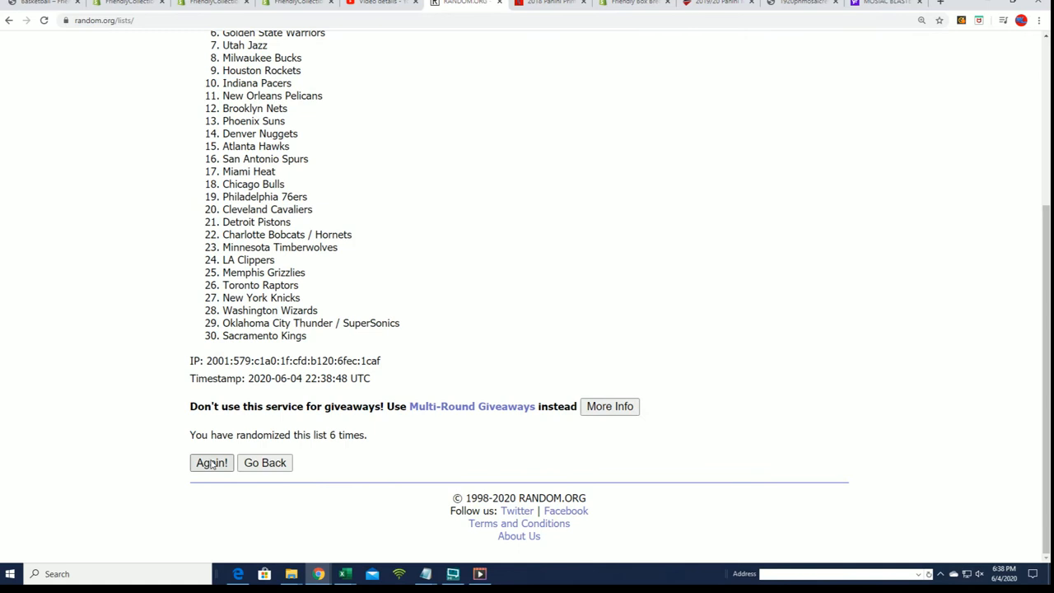
click(212, 462)
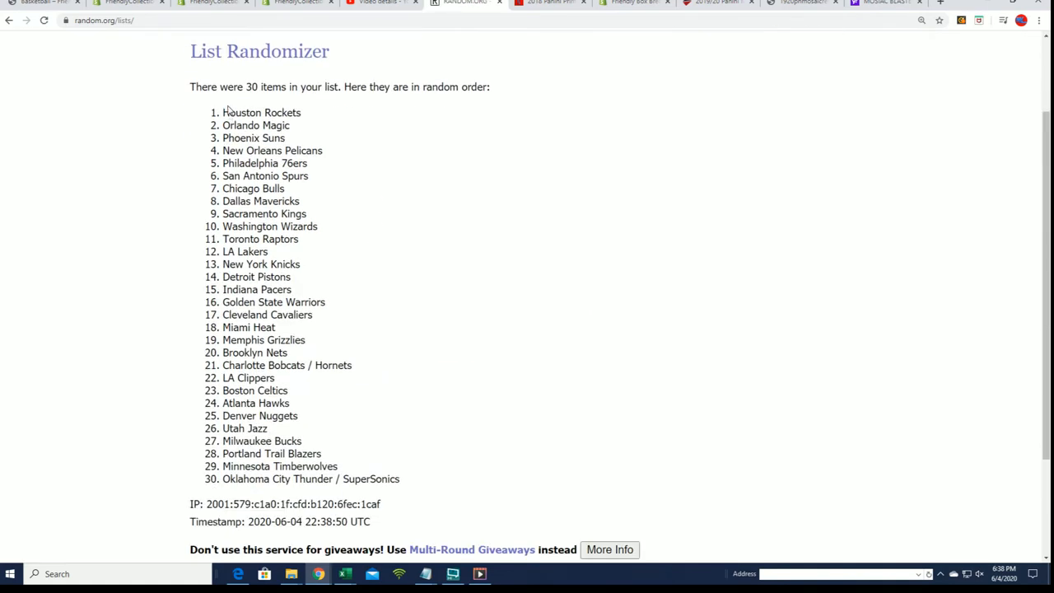
Select and copy the 30 randomized team names for the spreadsheet.
drag(224, 112, 313, 364)
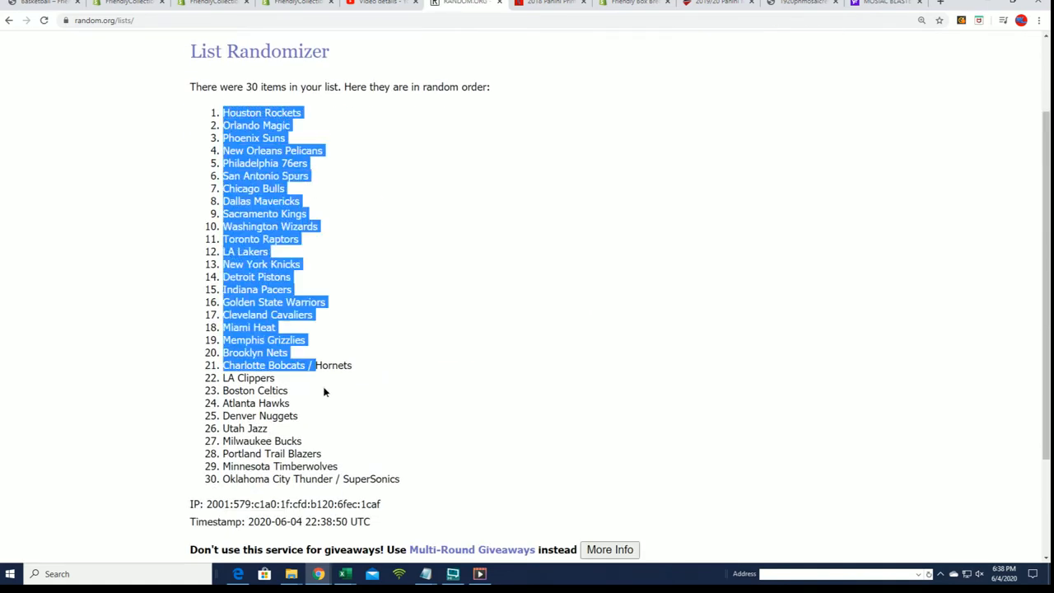
right_click(324, 392)
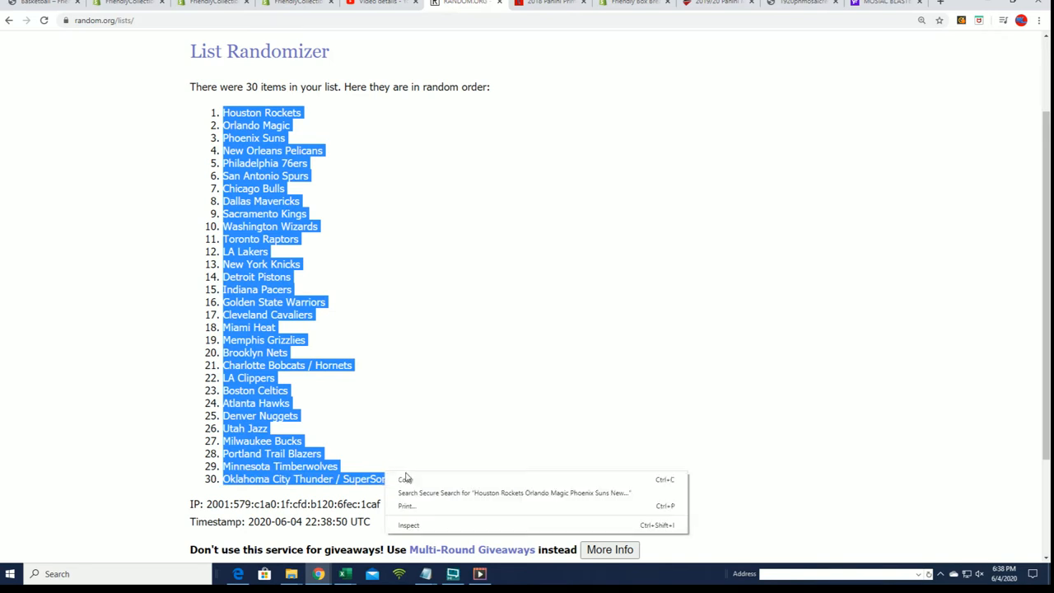
click(33, 254)
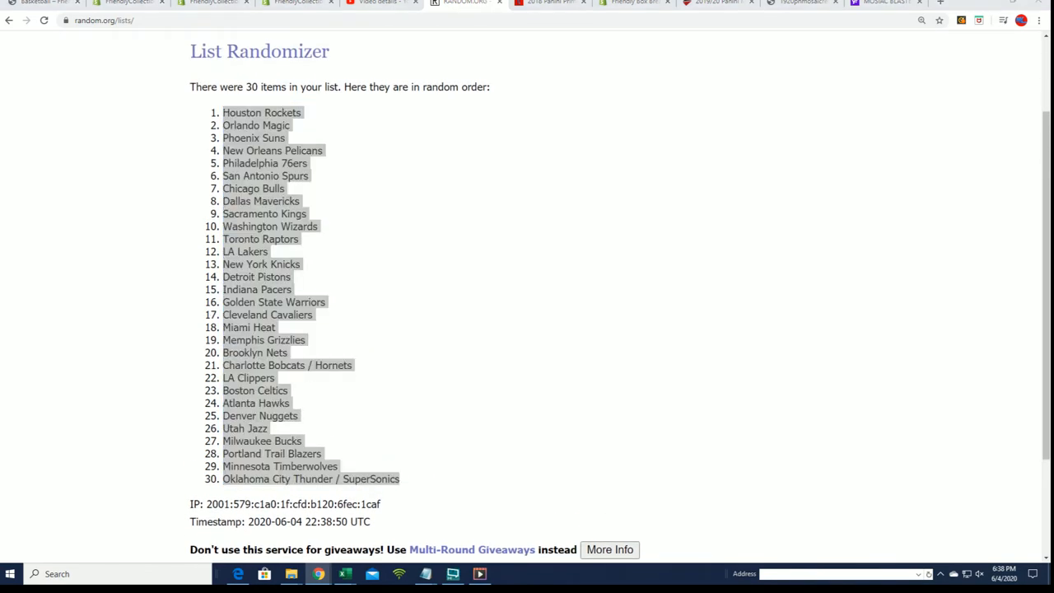
click(344, 574)
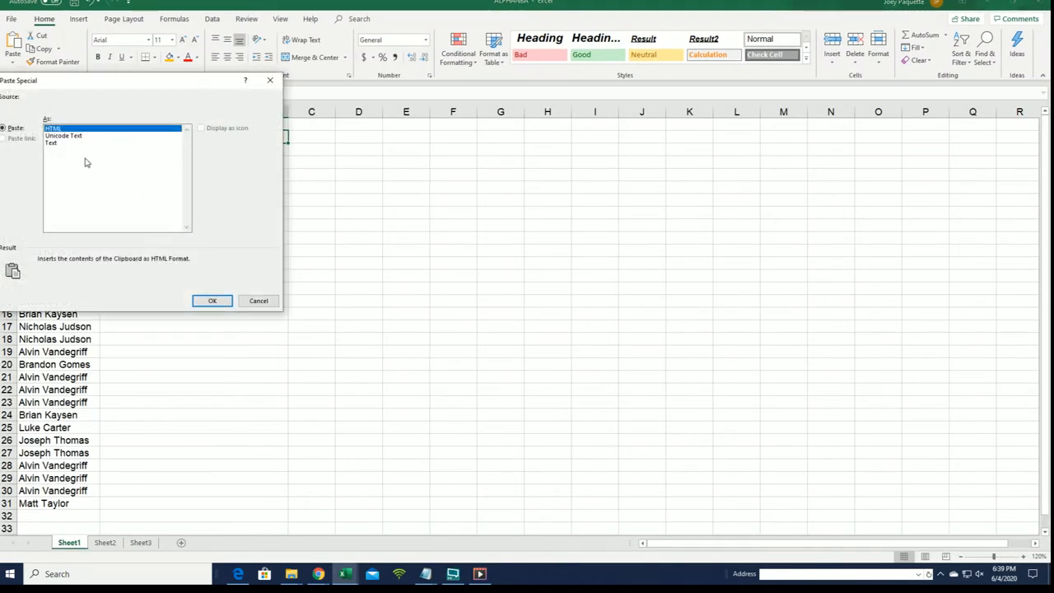
Paste the team names into column B, then sort all rows A to Z by owner.
click(211, 300)
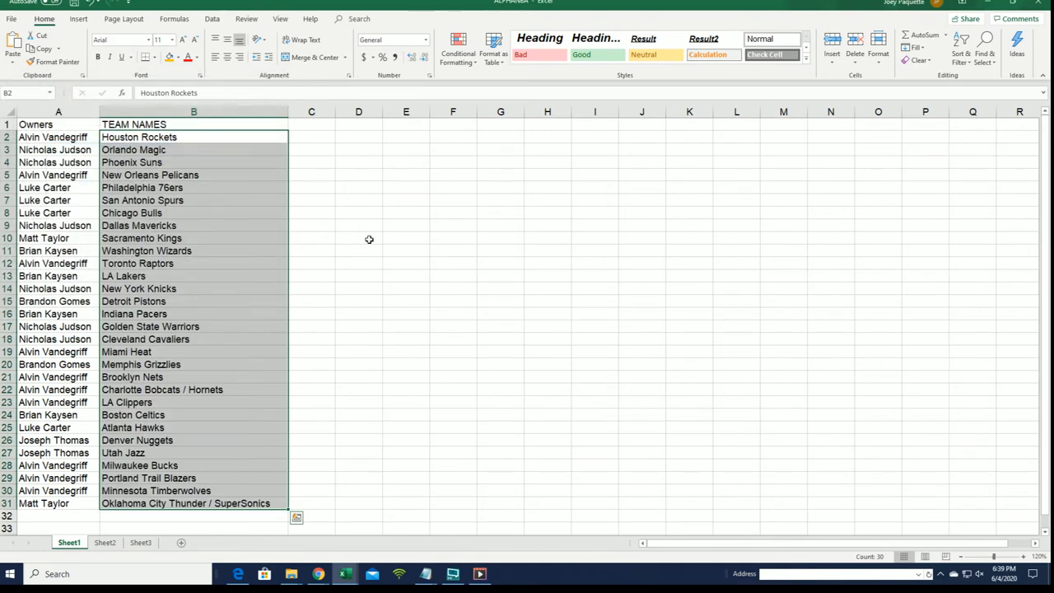
mouse_move(357, 205)
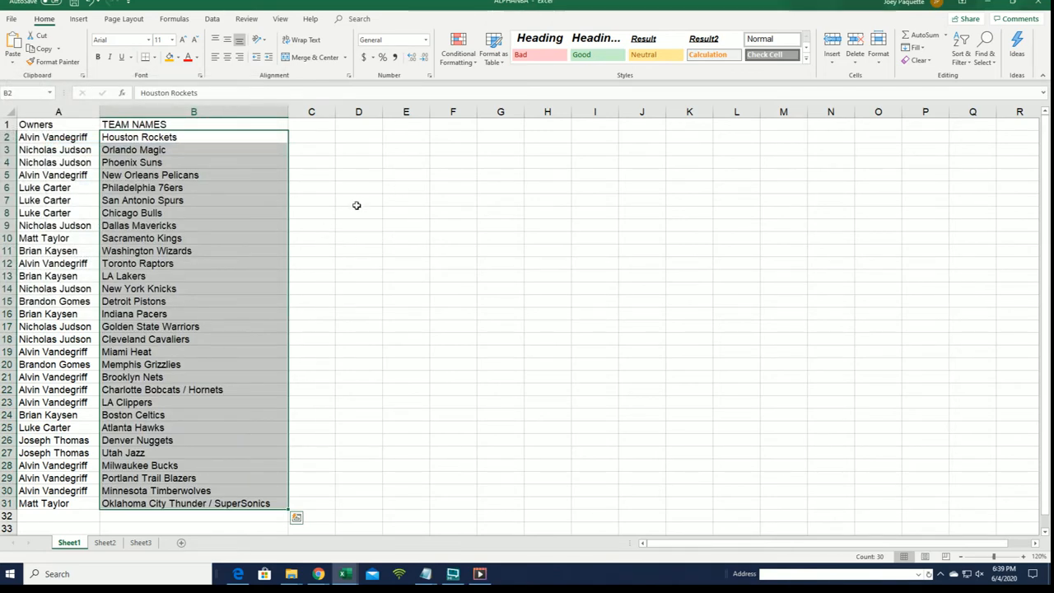
click(53, 175)
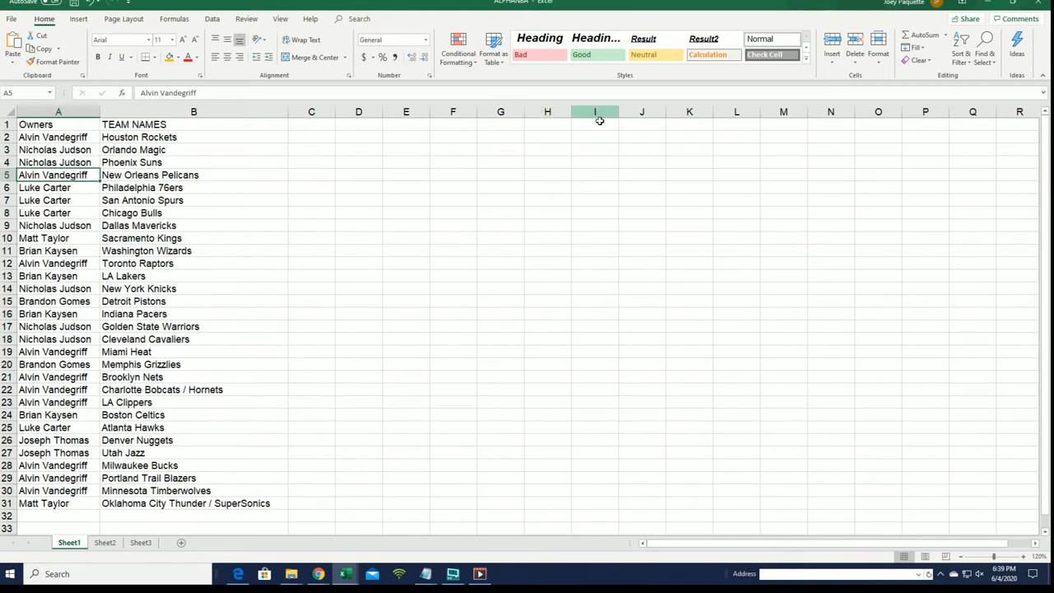
click(961, 41)
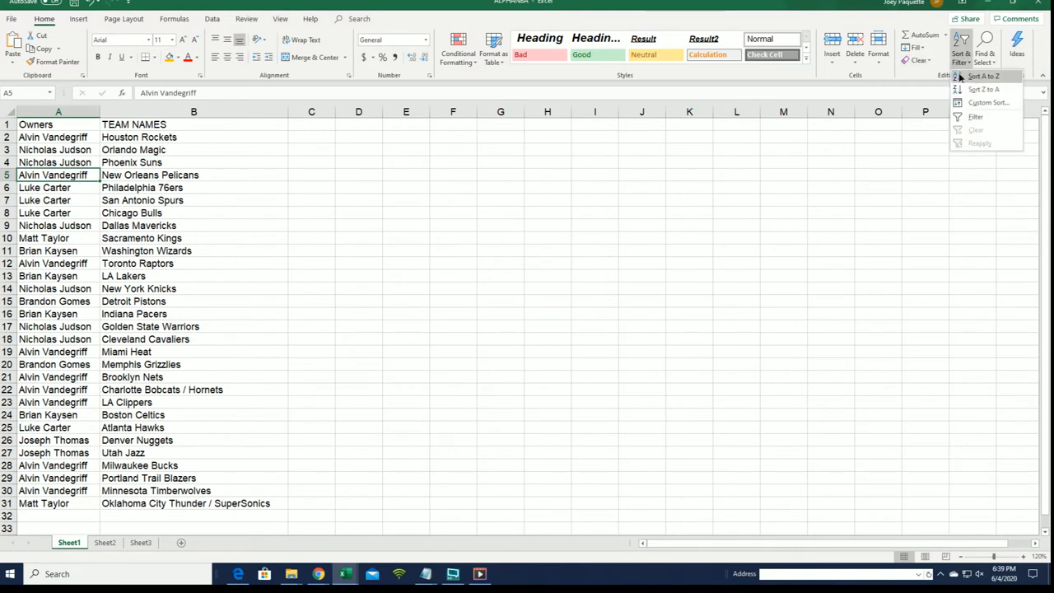
click(983, 76)
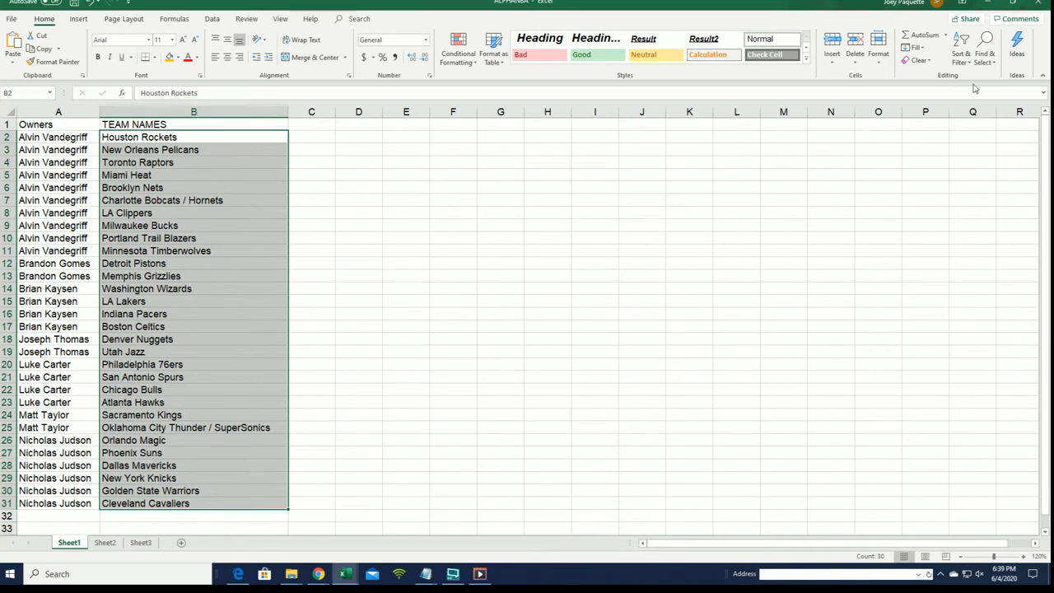
click(960, 40)
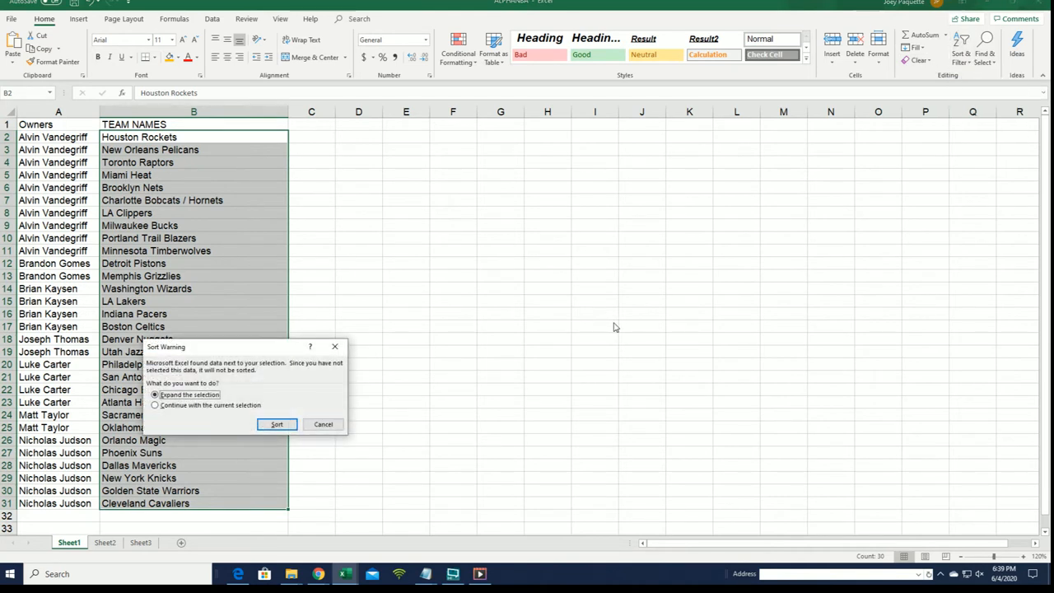
mouse_move(47, 354)
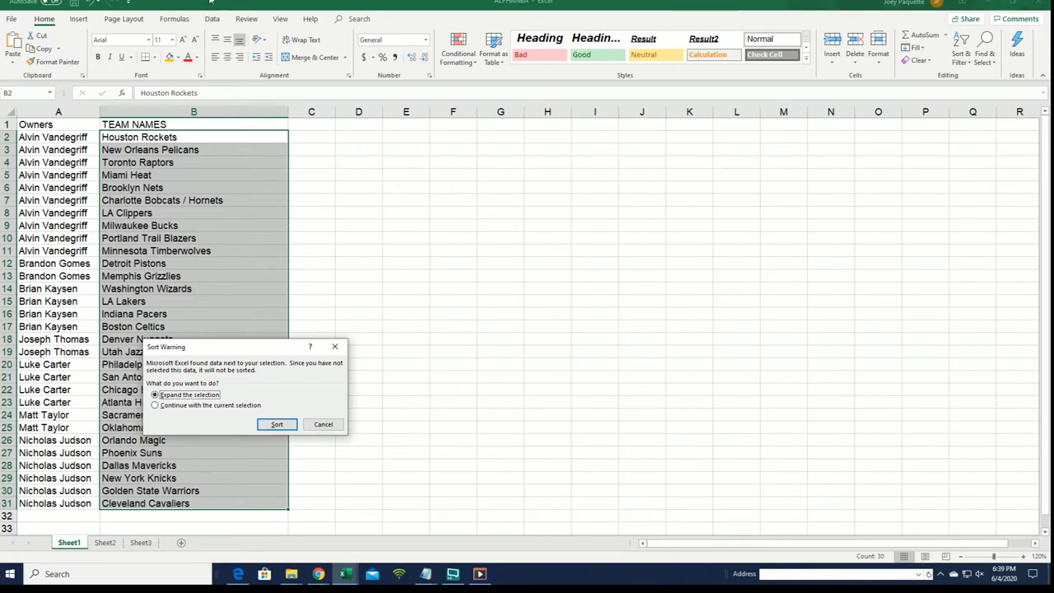
mouse_move(239, 23)
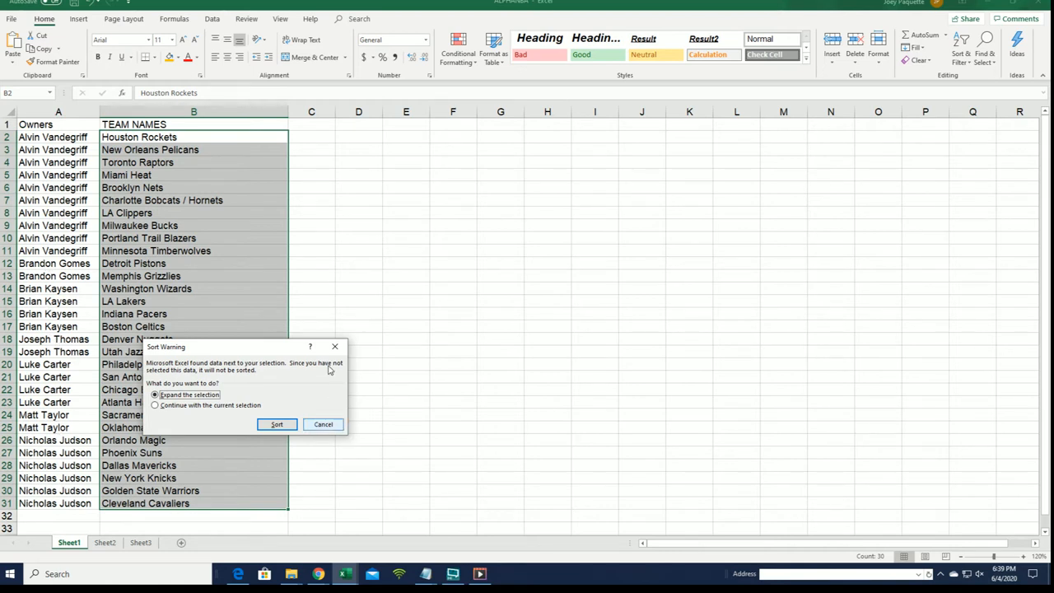
click(277, 424)
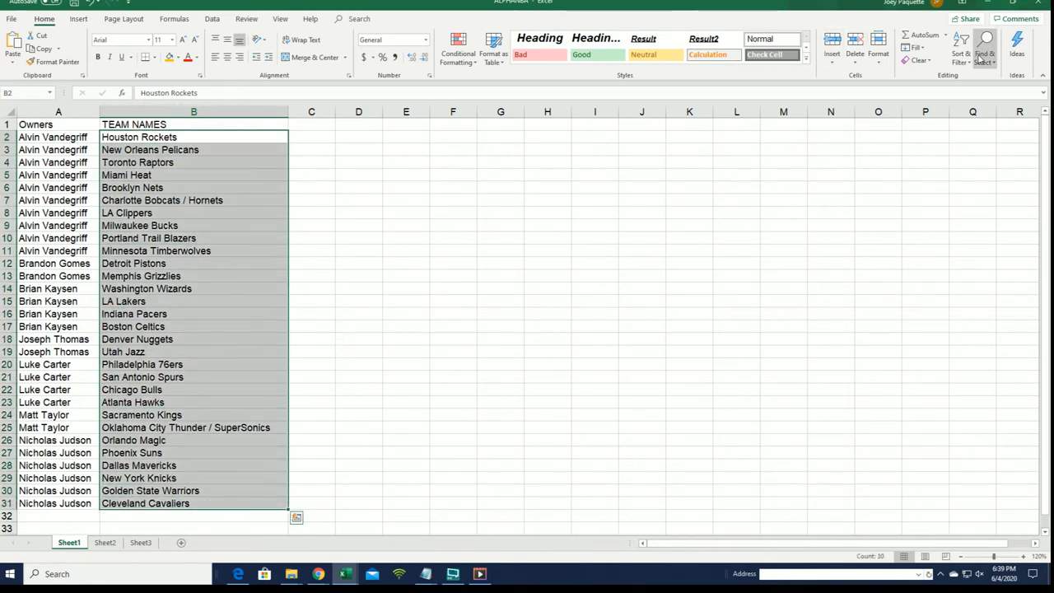
click(960, 49)
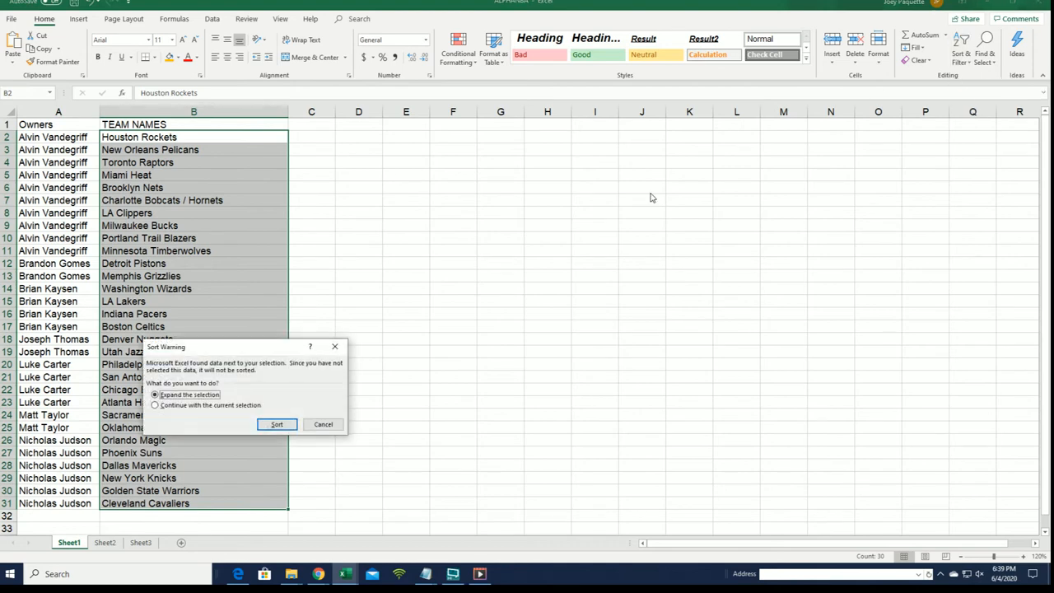
mouse_move(323, 425)
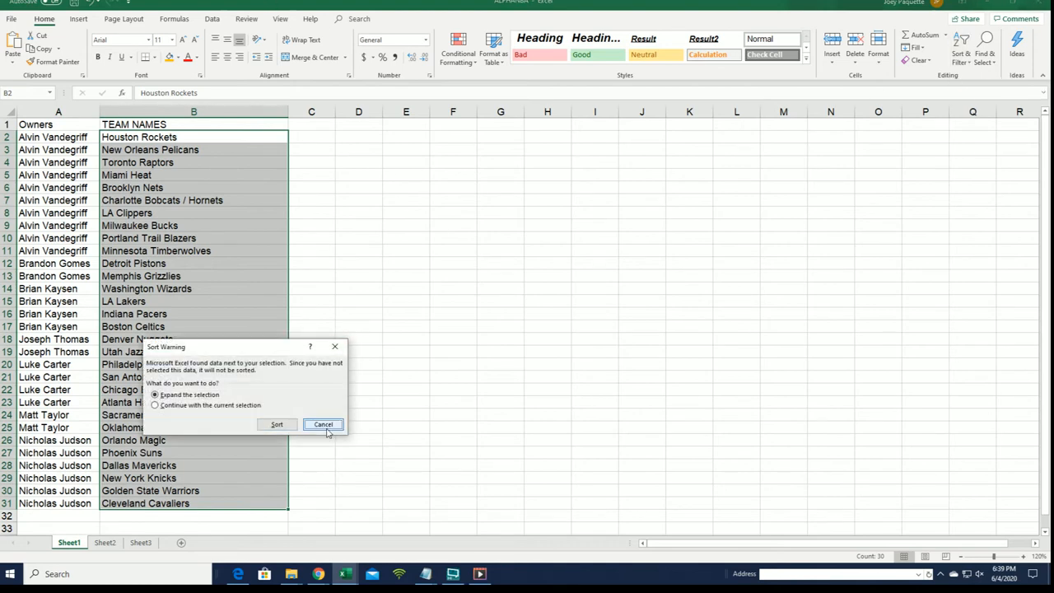
click(323, 424)
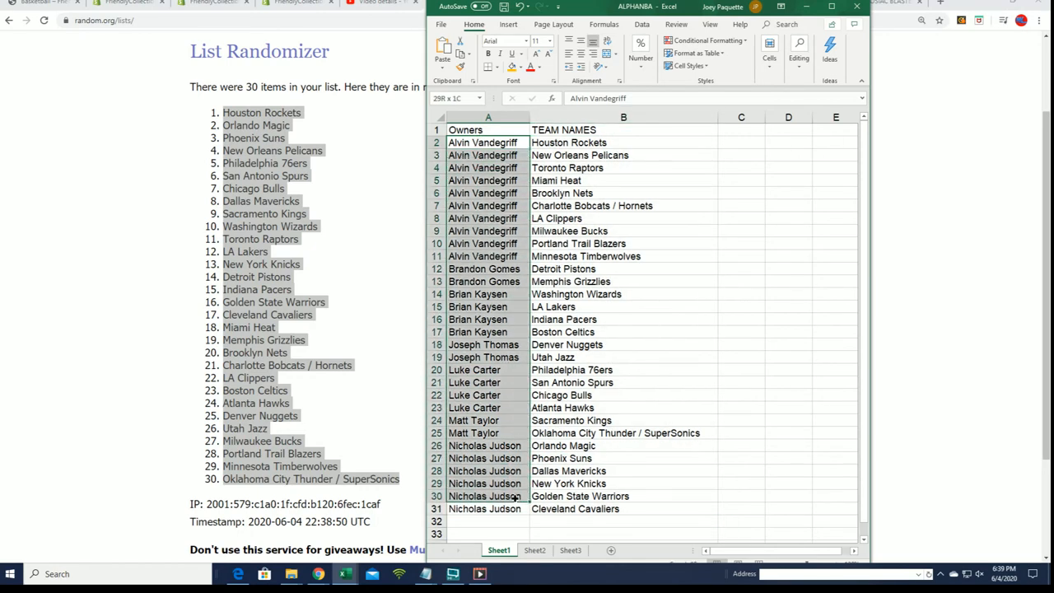
Select the owner names in column A of the resized Excel window.
click(481, 143)
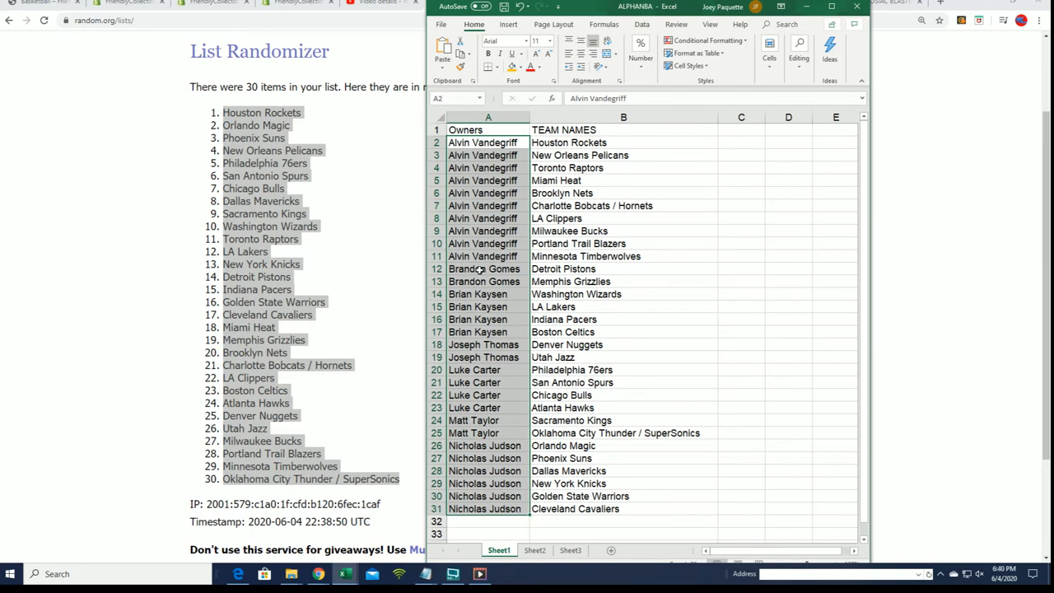
mouse_move(91, 271)
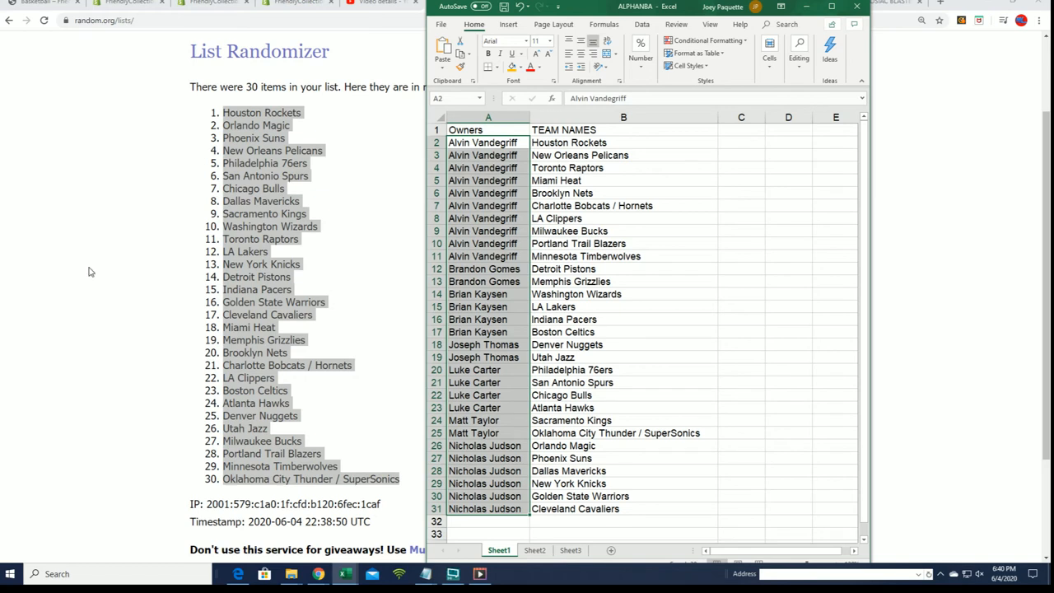